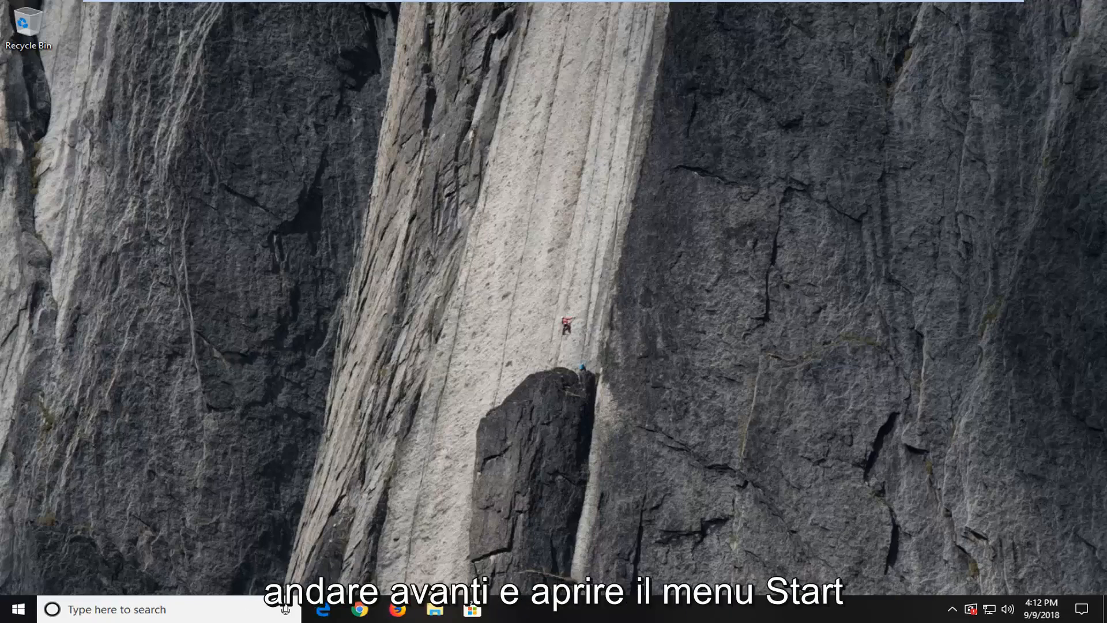
Step: Search the Start menu for 'cmd' to find Command Prompt
{"action": "left_click", "coordinate": [14, 608]}
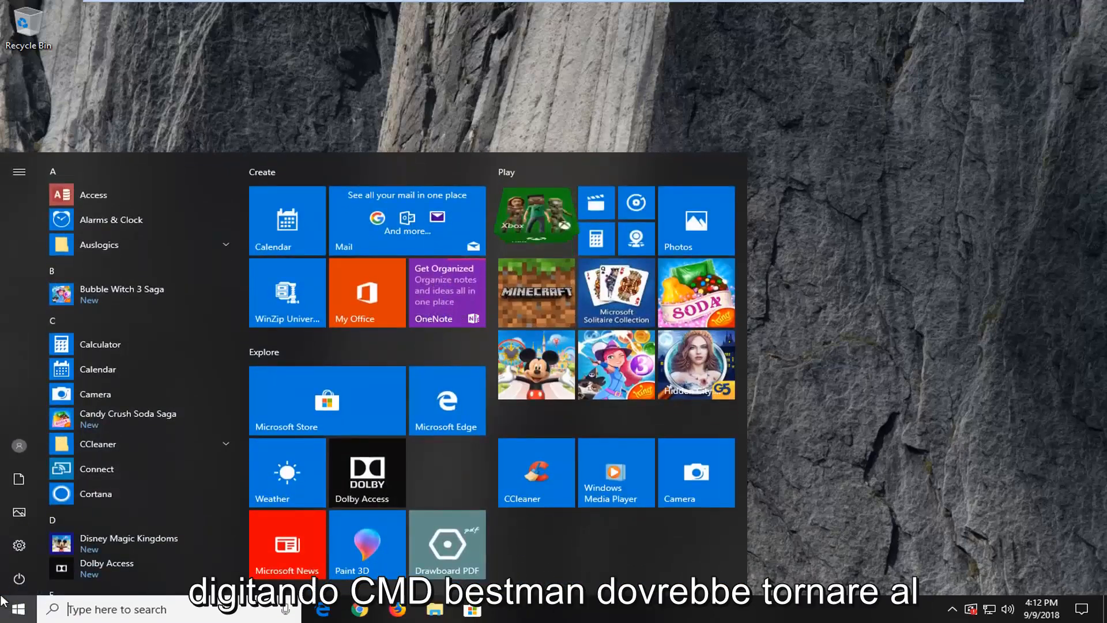
{"action": "type", "text": "cmd"}
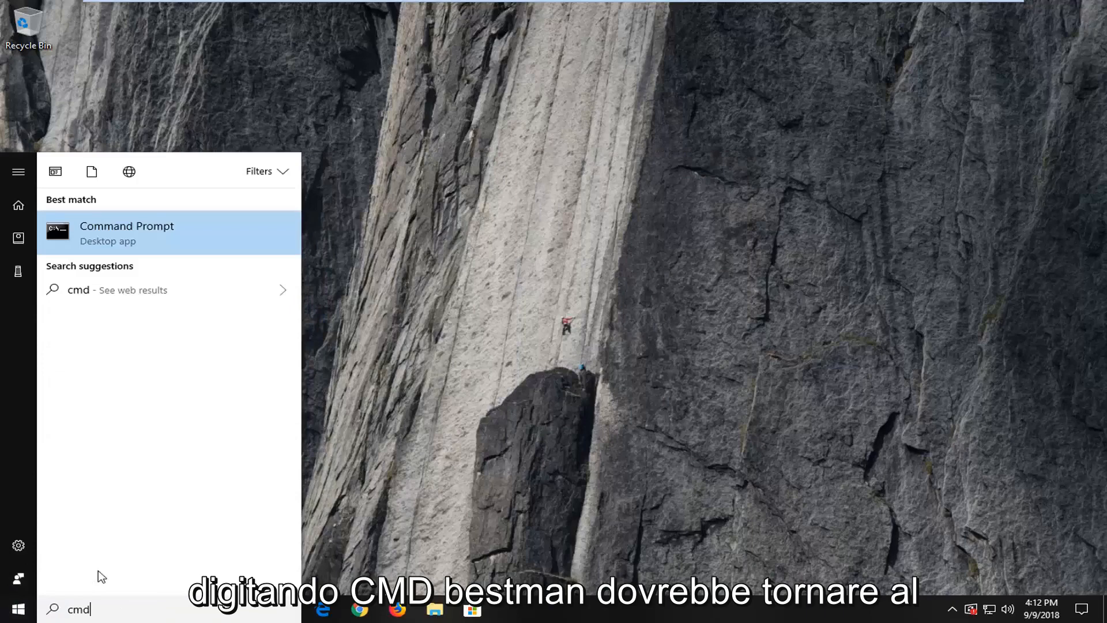
{"action": "mouse_move", "coordinate": [134, 233]}
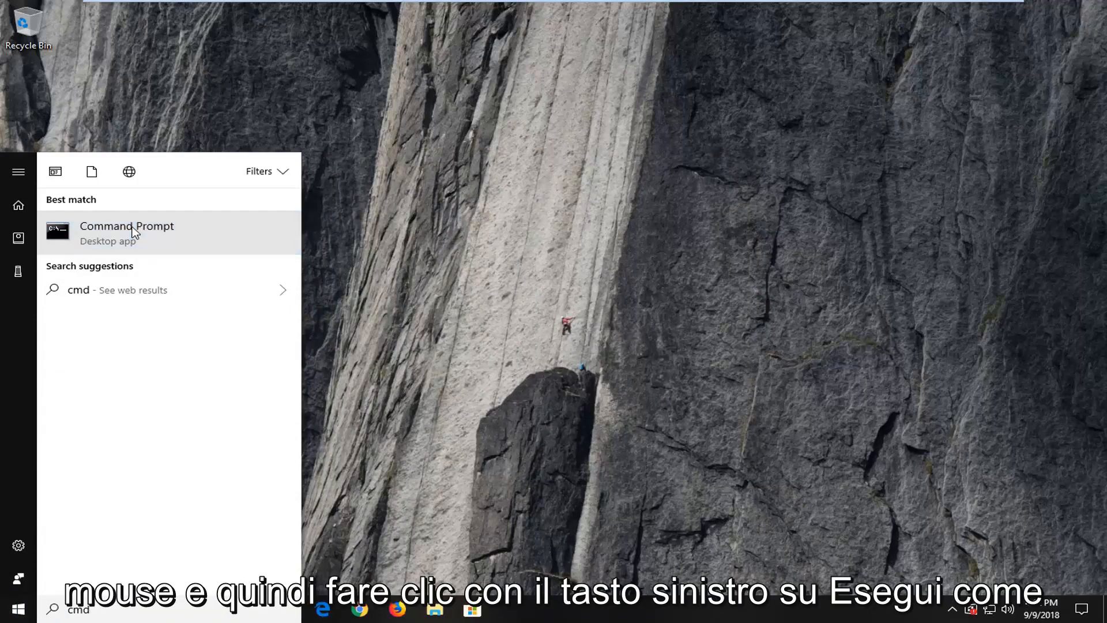
Step: Run Command Prompt as administrator and approve the User Account Control prompt
{"action": "right_click", "coordinate": [126, 226]}
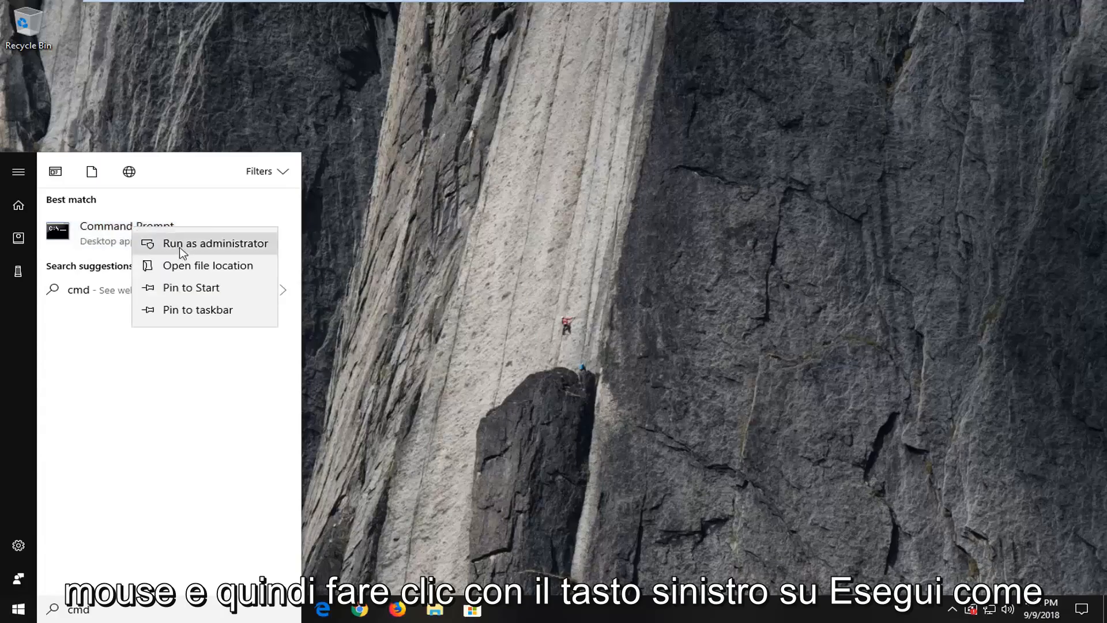
{"action": "left_click", "coordinate": [214, 243]}
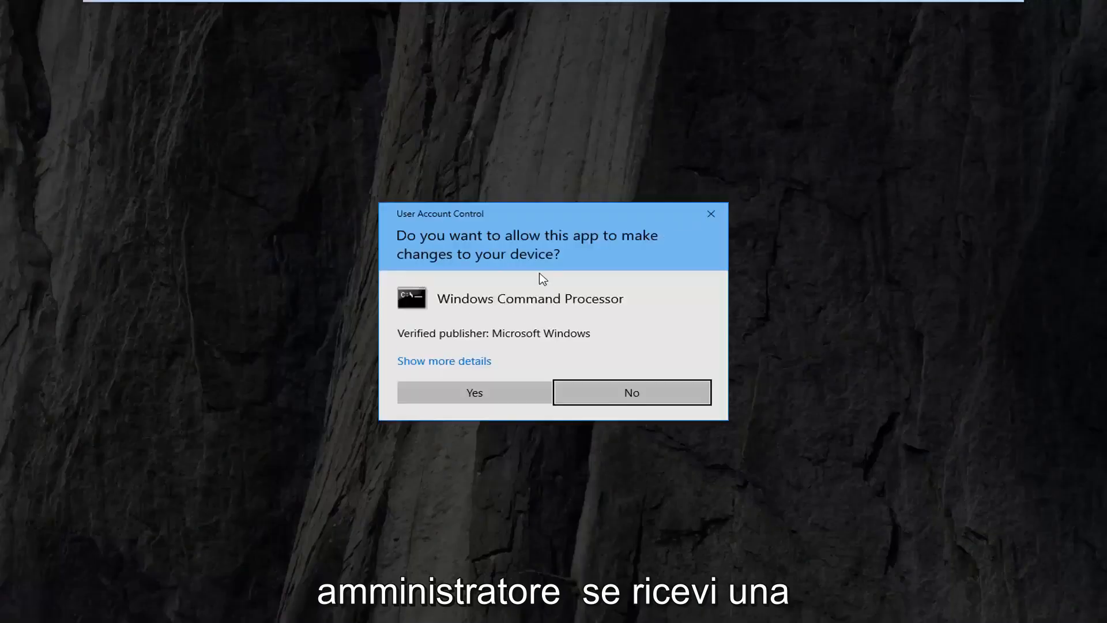
{"action": "mouse_move", "coordinate": [570, 308]}
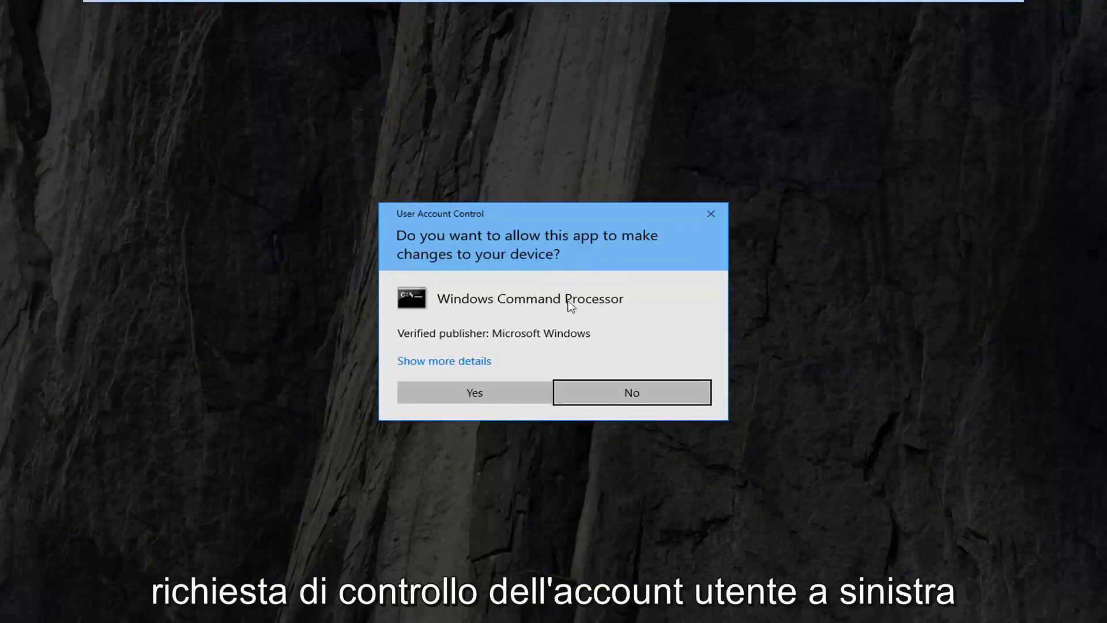
{"action": "left_click", "coordinate": [474, 392]}
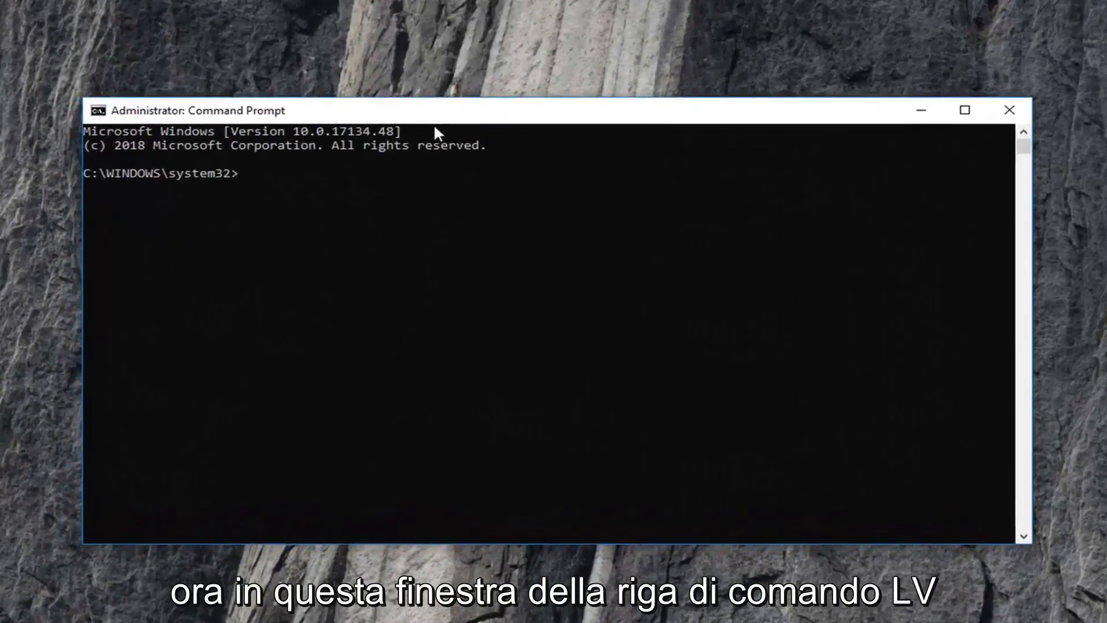
Step: Run 'sfc /scannow' in the elevated Command Prompt
{"action": "type", "text": "sfc"}
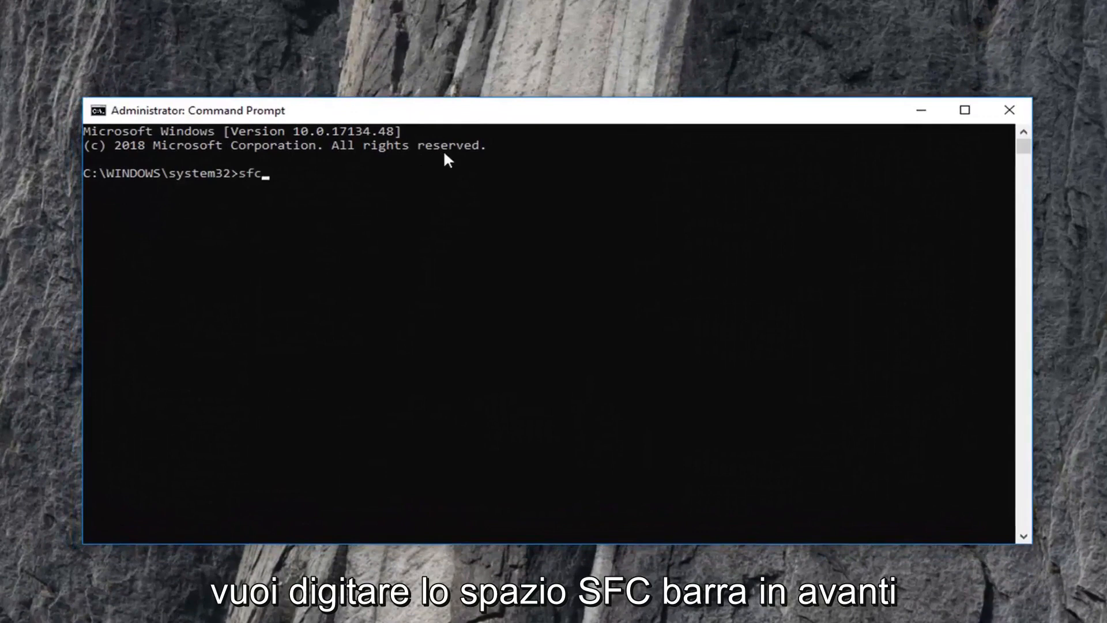
{"action": "type", "text": "/sc"}
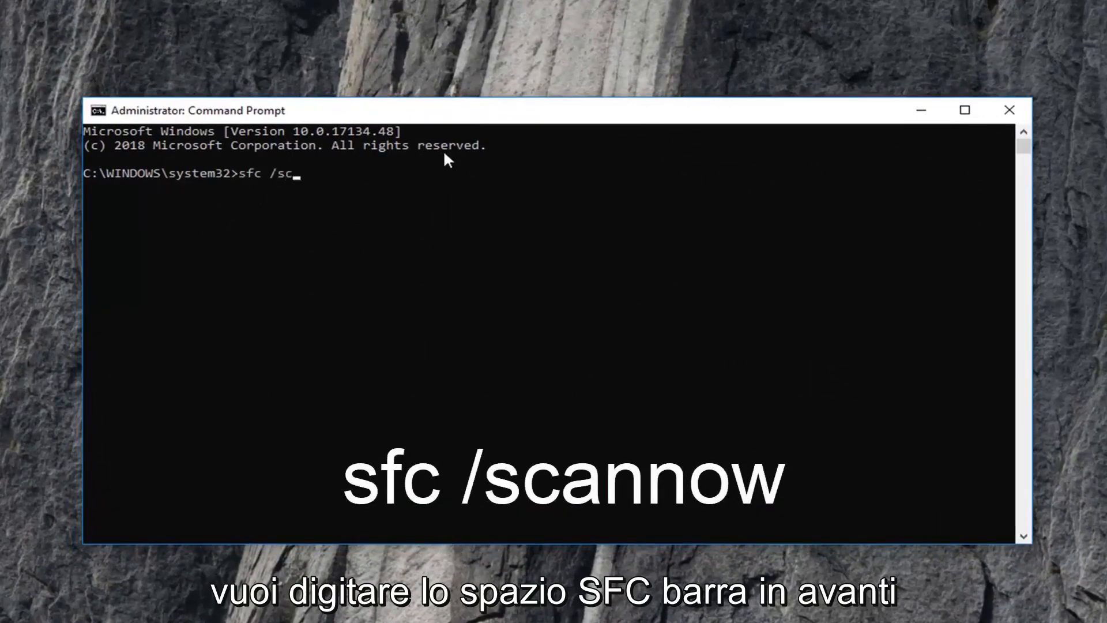
{"action": "type", "text": "annow"}
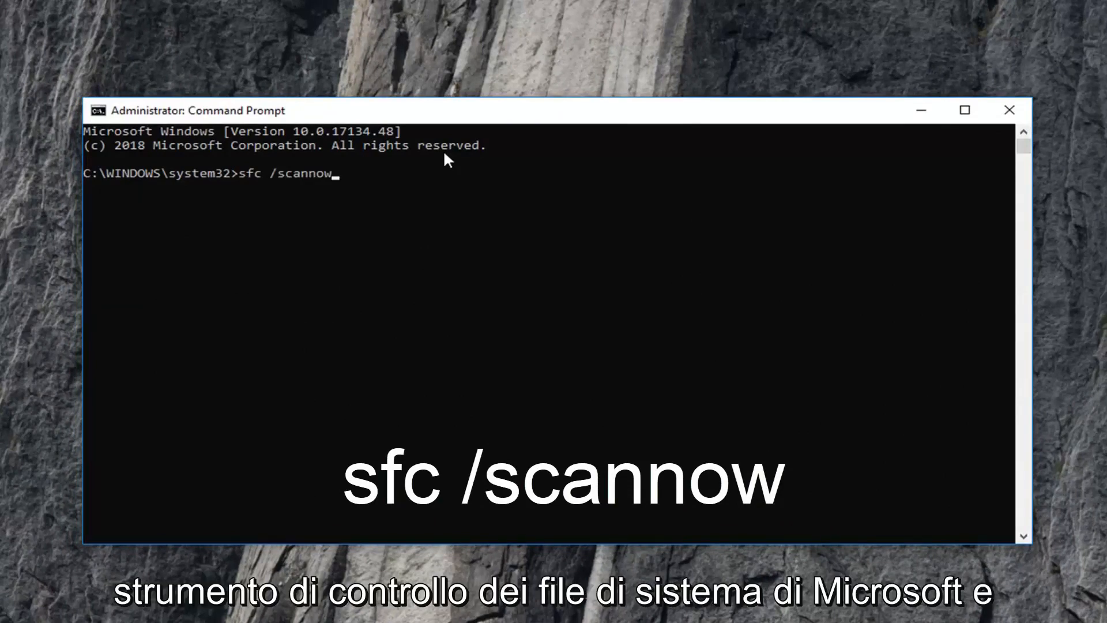
{"action": "key", "text": "Return"}
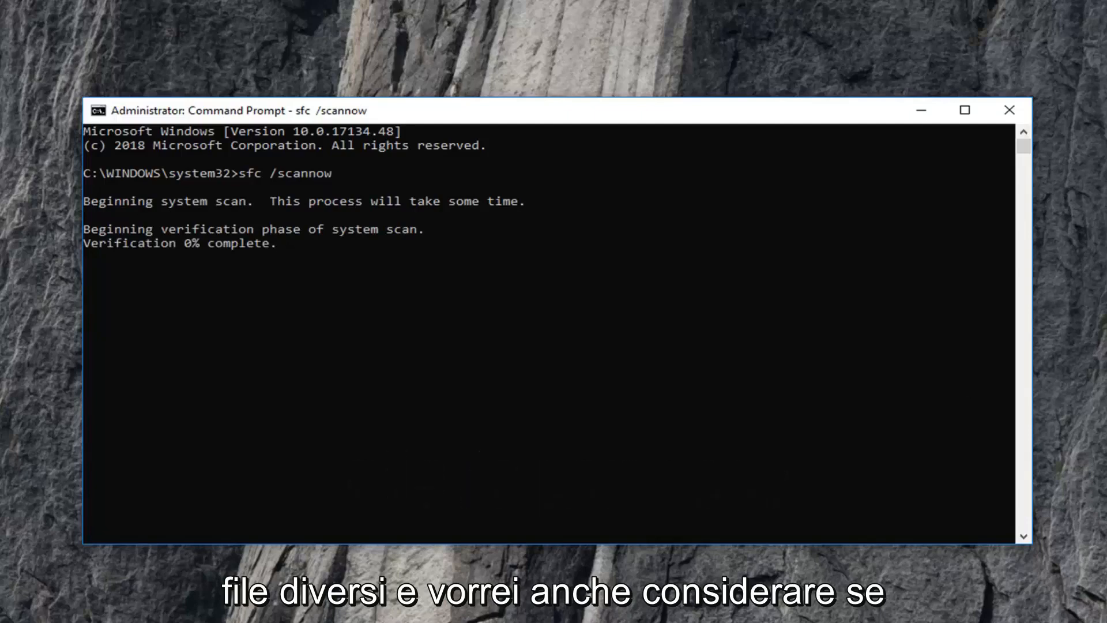
{"action": "mouse_move", "coordinate": [1072, 393]}
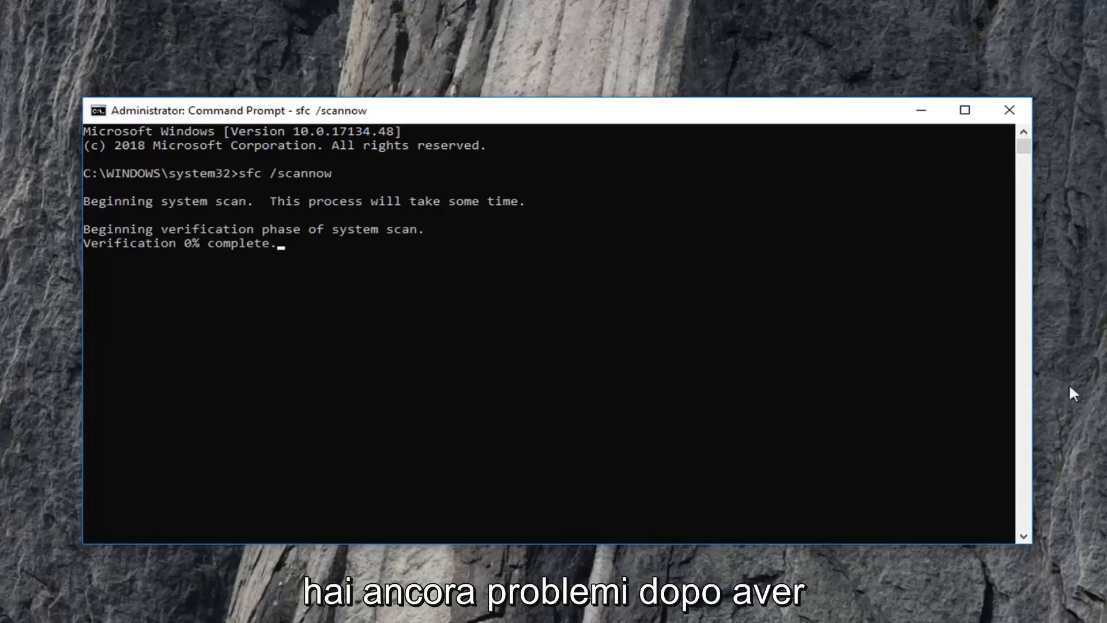
{"action": "mouse_move", "coordinate": [98, 306]}
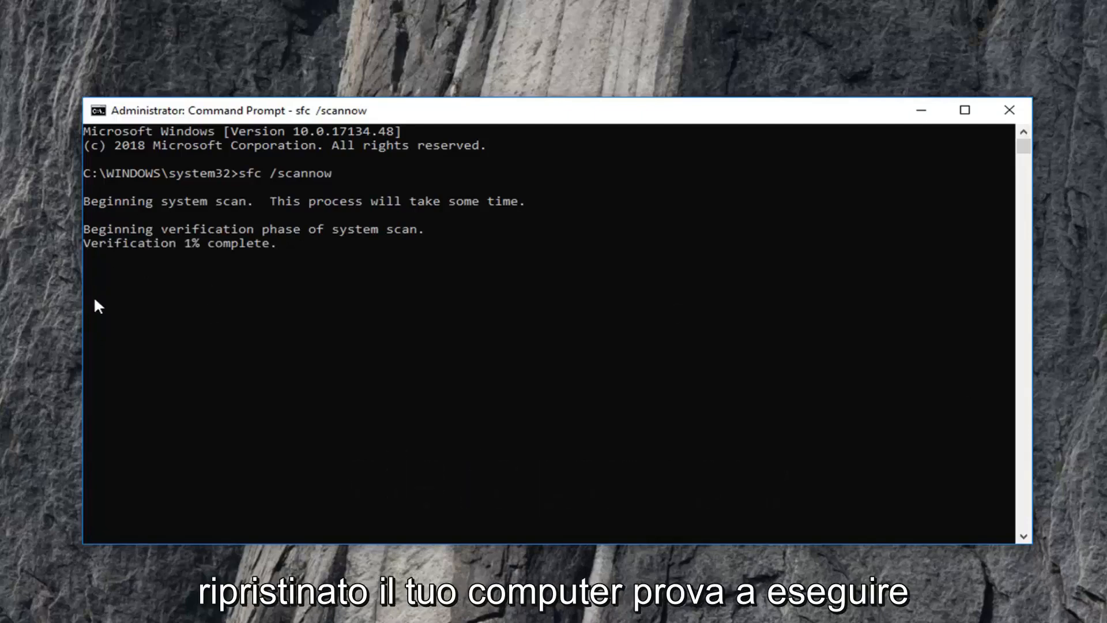